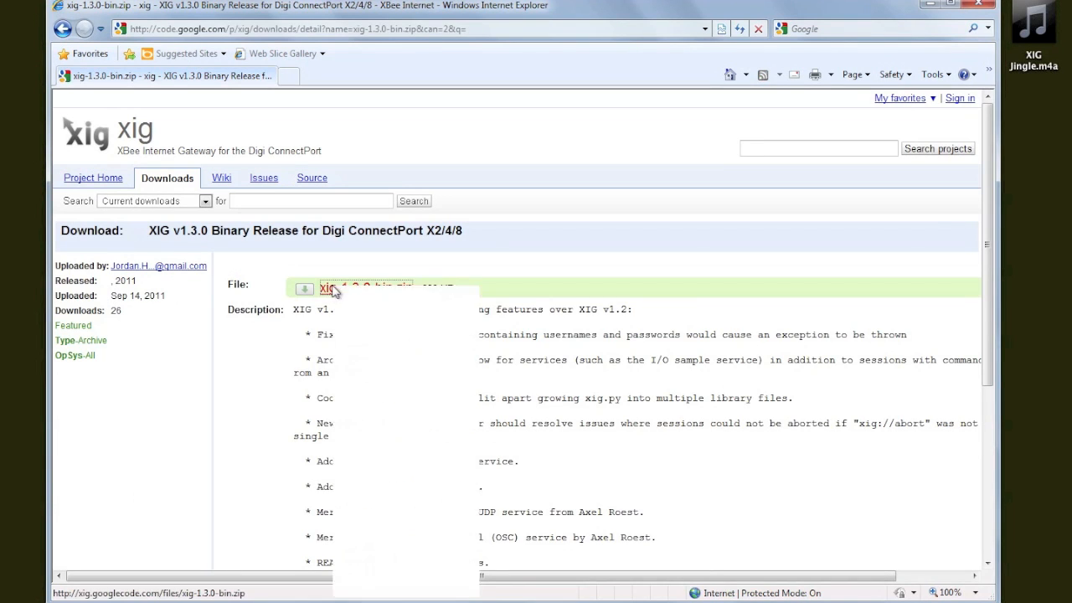
Download xig-1.3.0-bin.zip from Google Code to the desktop and extract it.
click(327, 288)
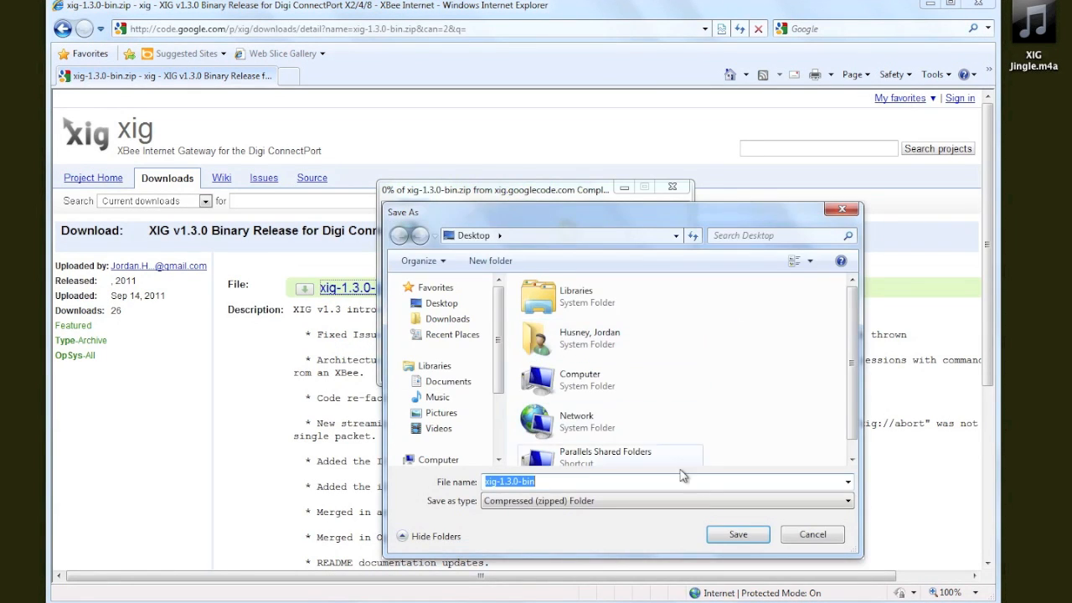
click(737, 533)
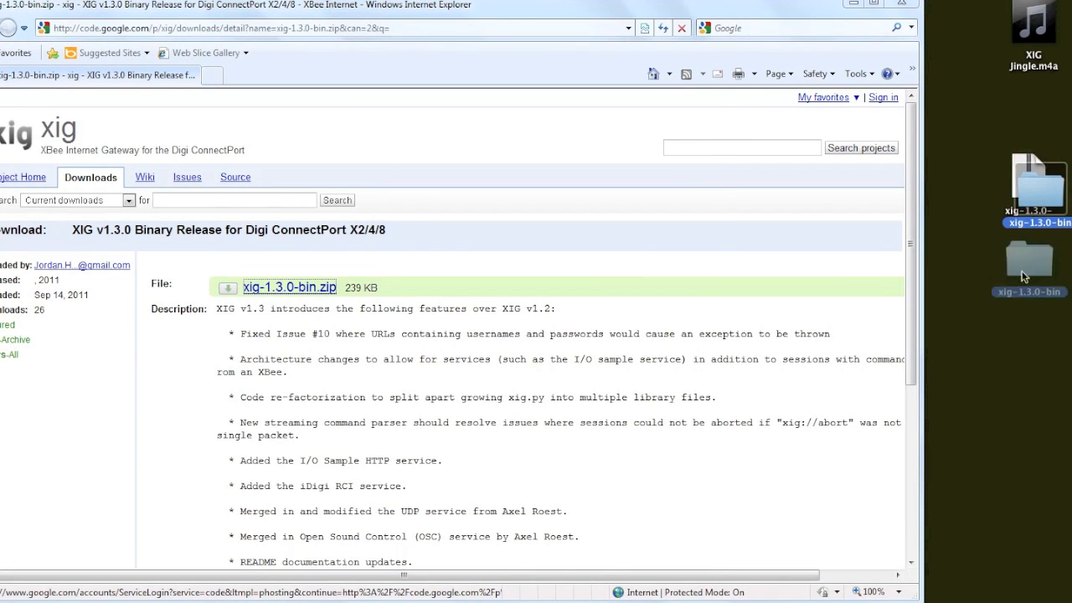
double_click(1029, 260)
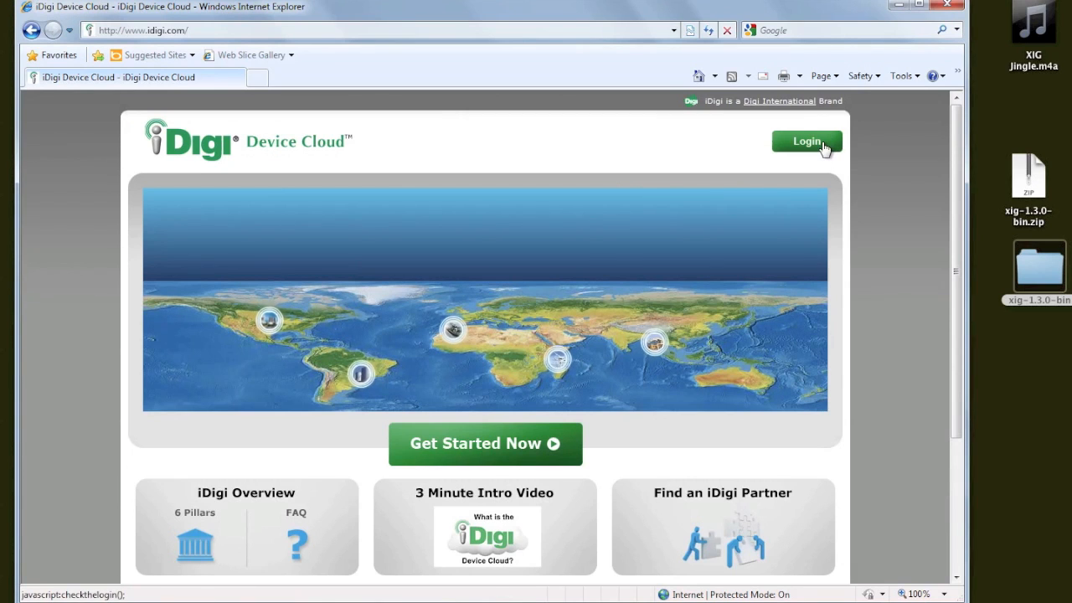
Log in to iDigi Developer Cloud as user jordanh.
click(806, 141)
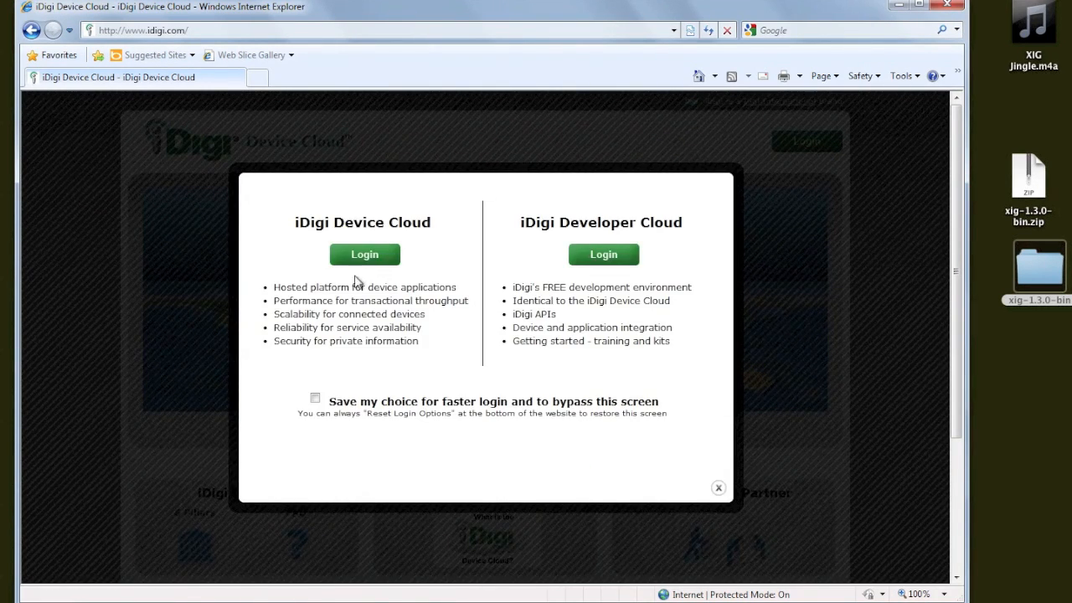
mouse_move(560, 284)
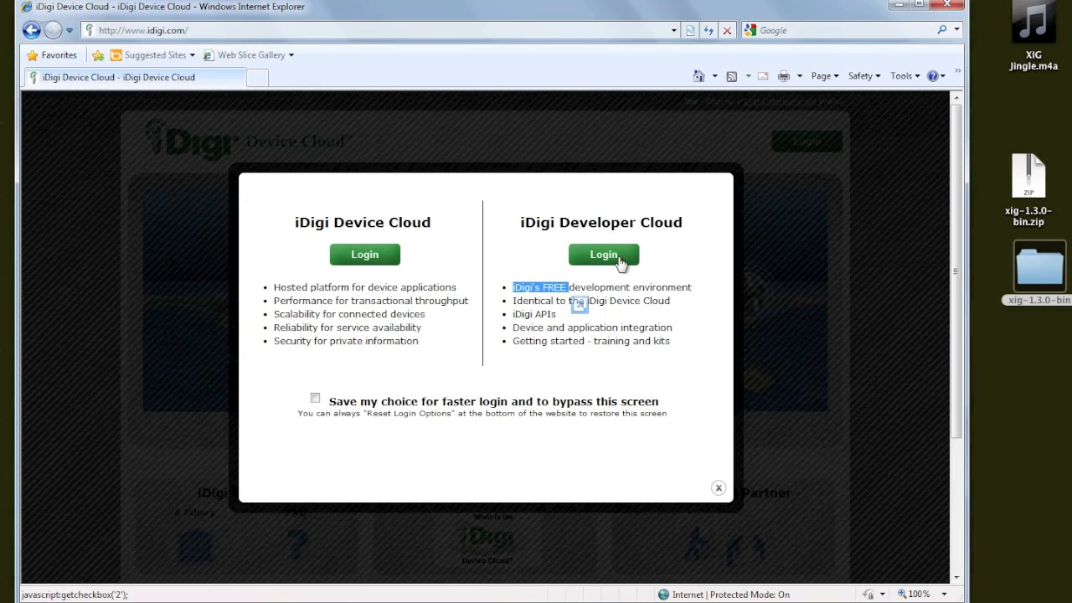
click(604, 255)
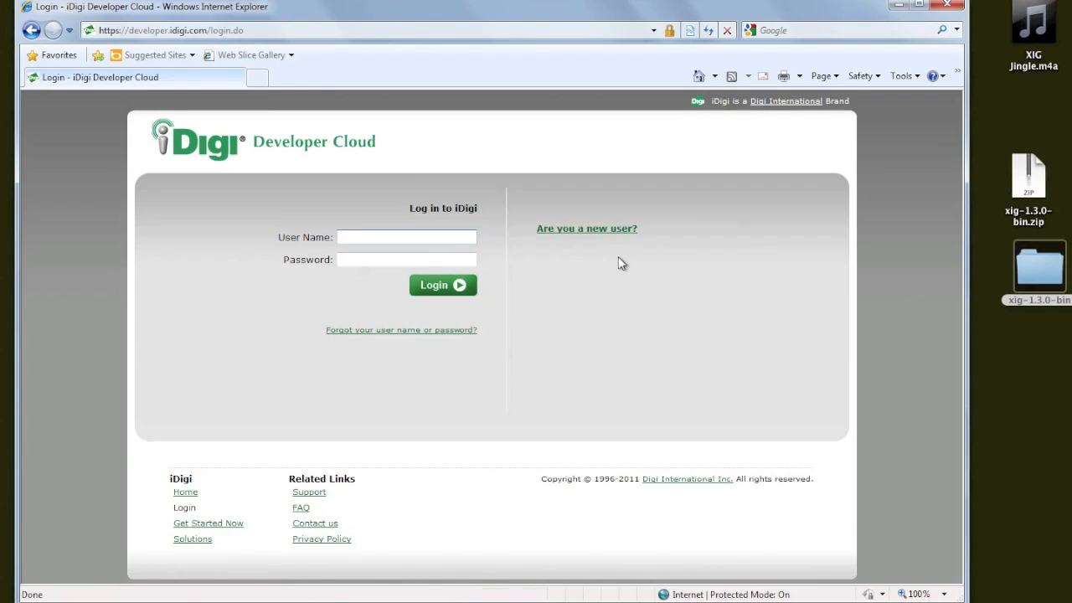
mouse_move(543, 230)
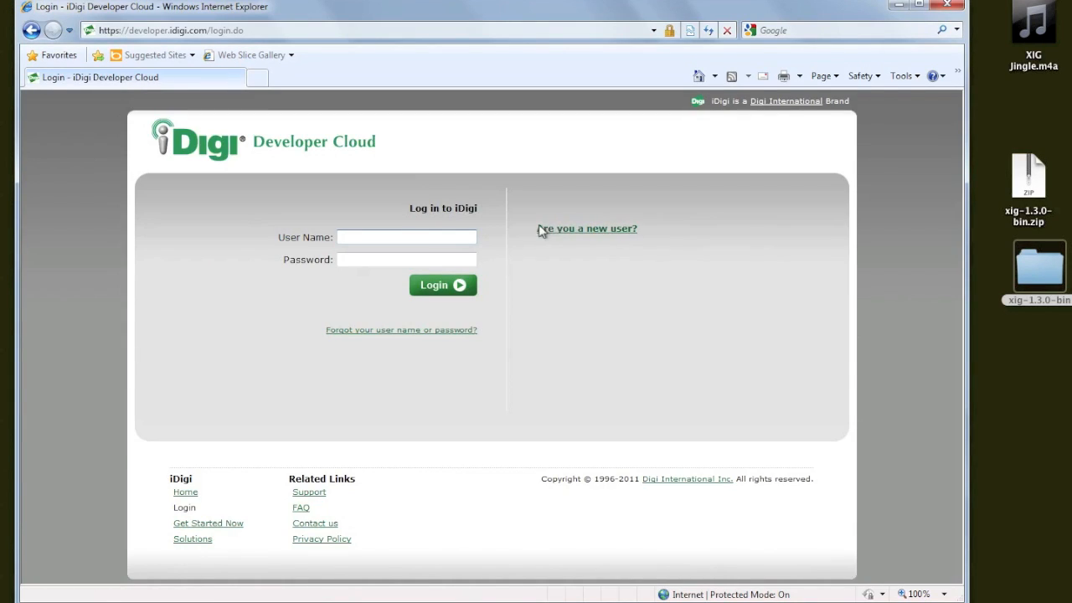
click(406, 237)
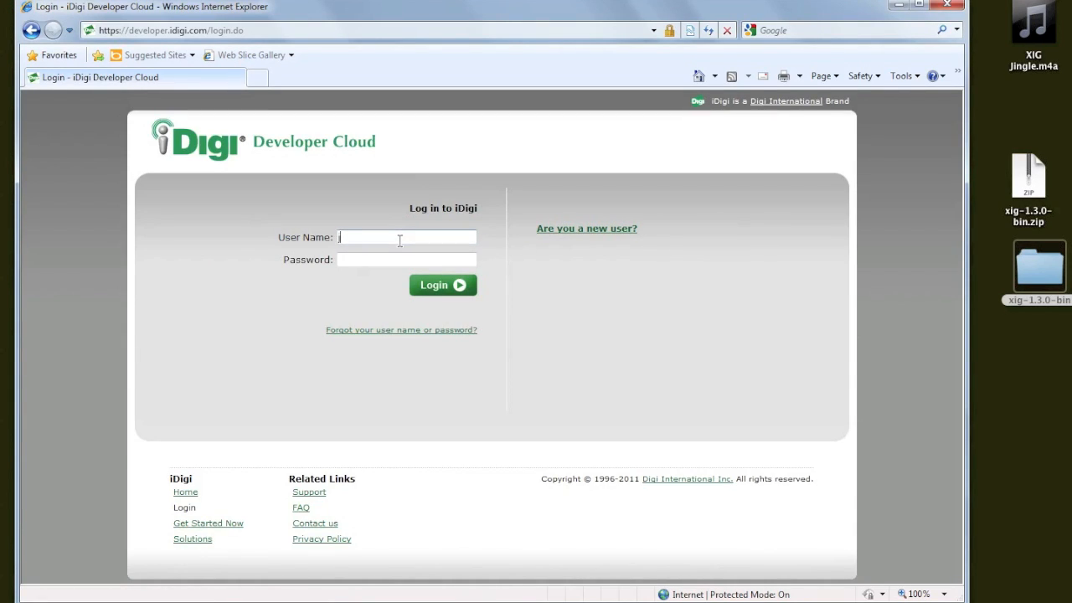
text(jordanh)
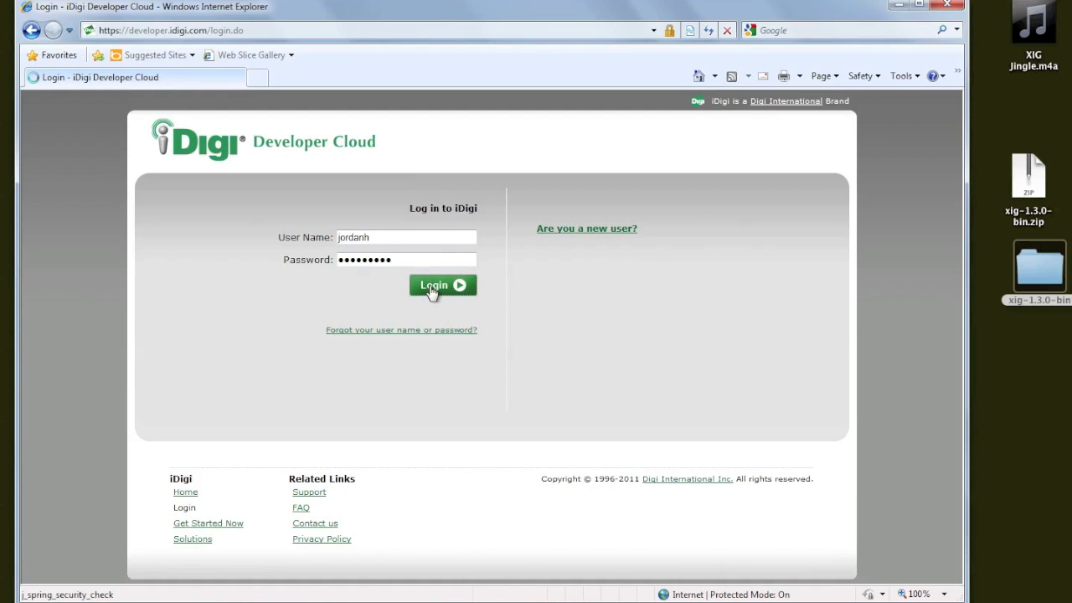
click(443, 285)
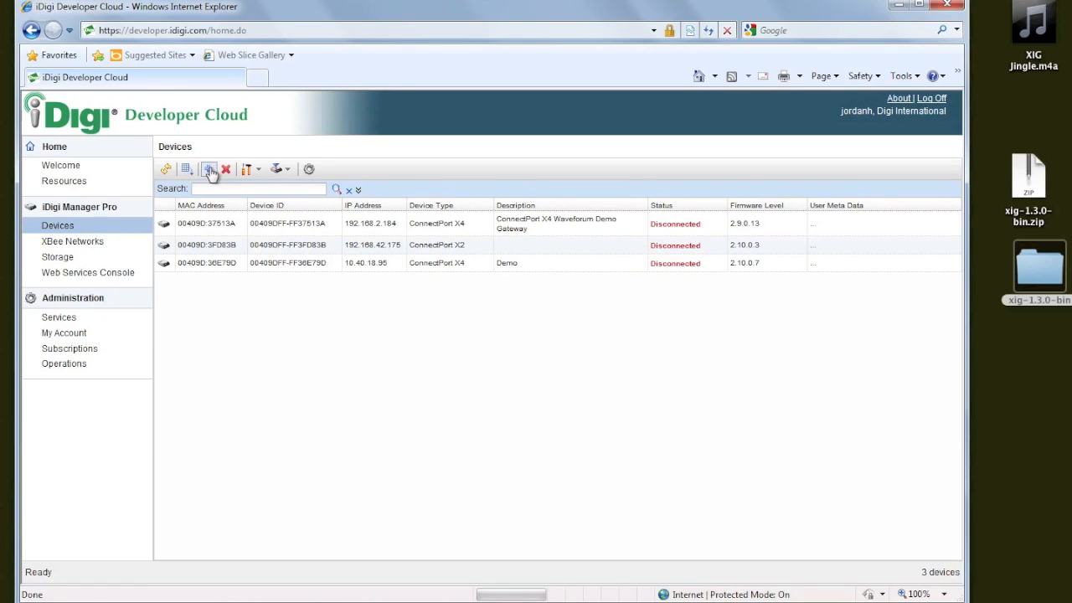
Discover and add the ConnectPort X4 at 192.168.42.162 to the Devices list.
click(209, 169)
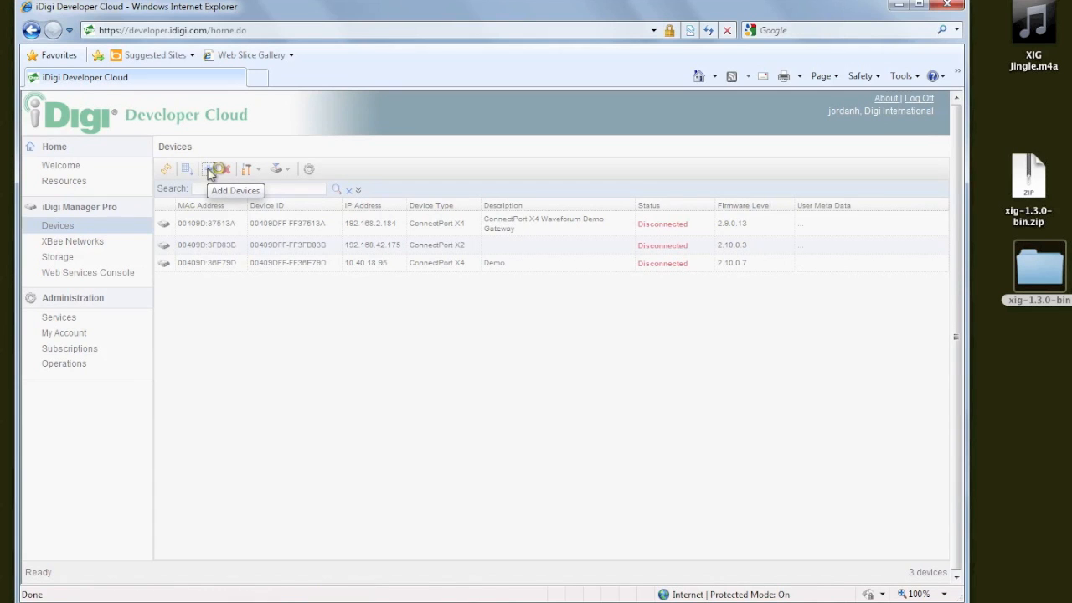
click(216, 170)
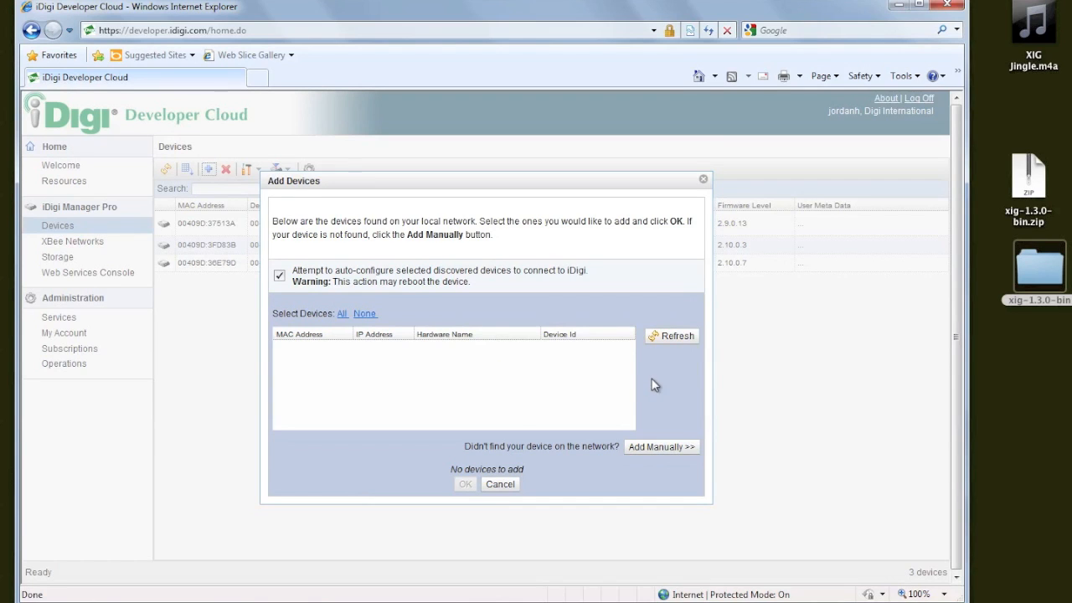
click(670, 335)
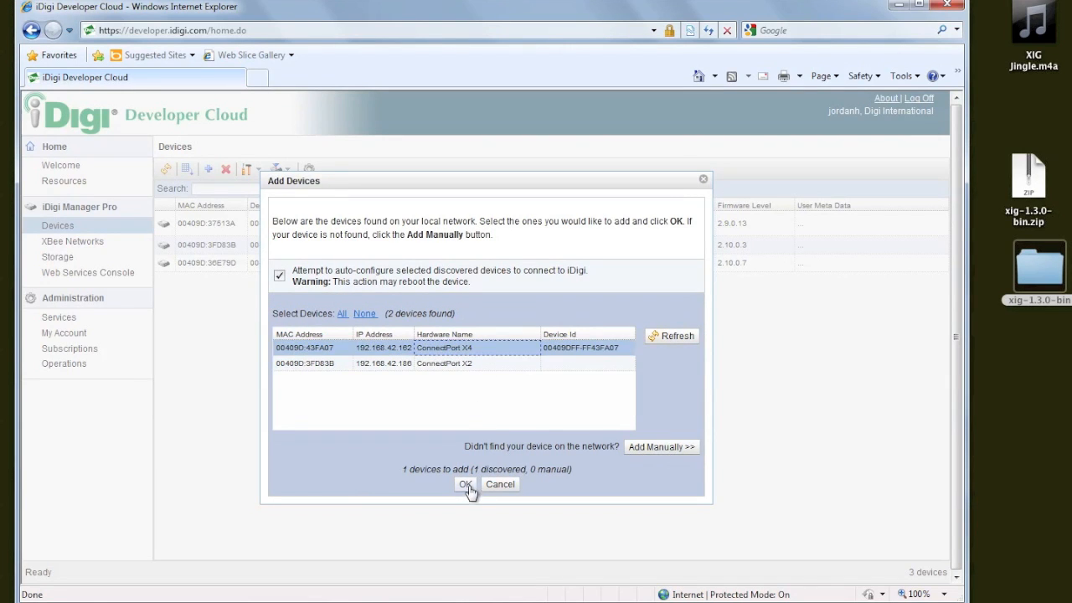
click(465, 484)
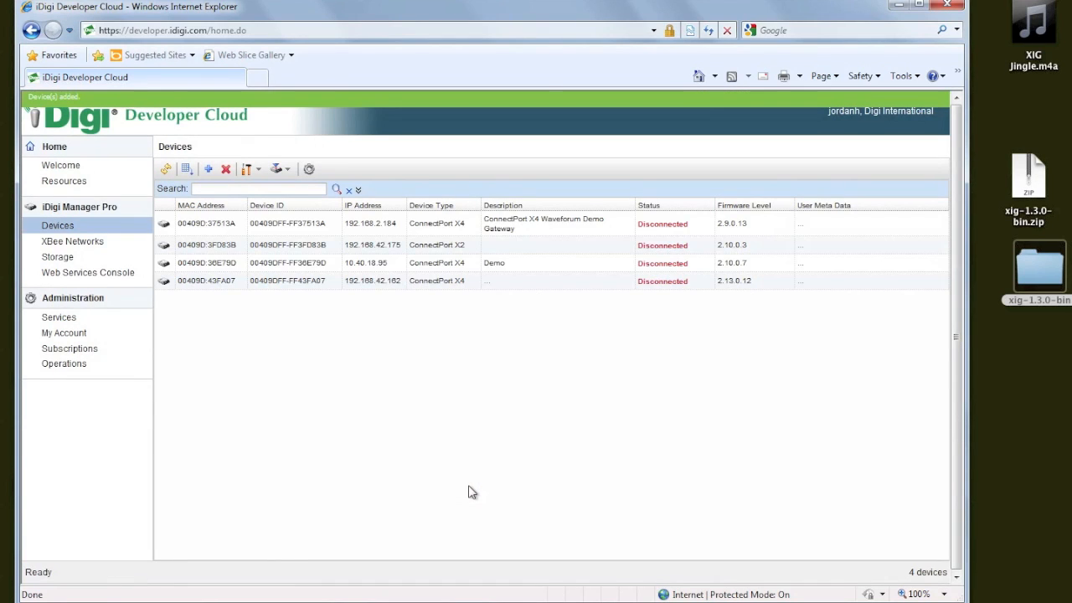
mouse_move(452, 299)
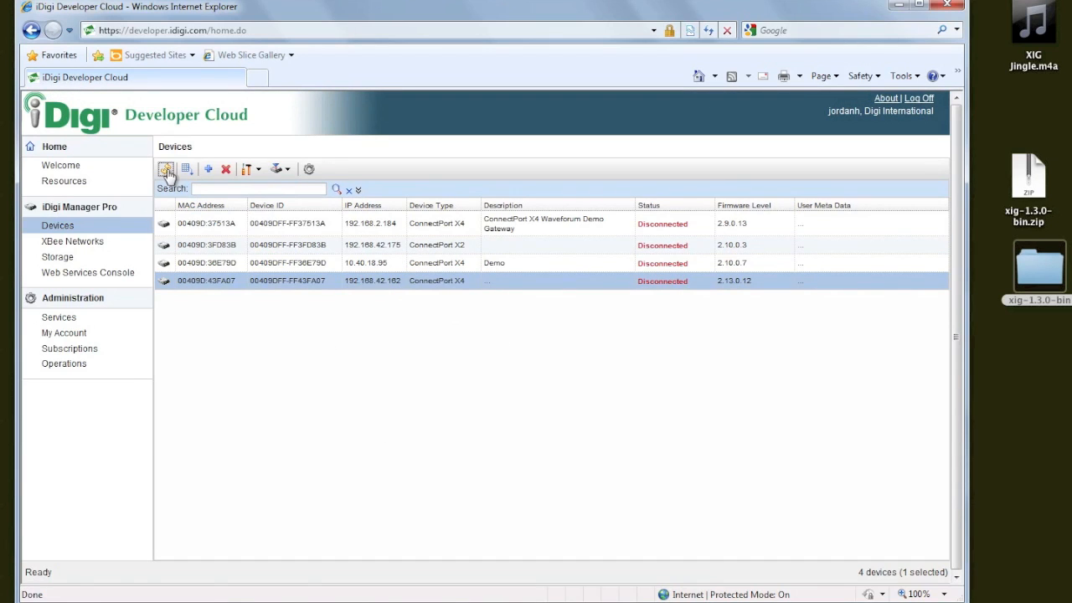
View the new X4's properties and device info, then go to its Python settings.
click(166, 168)
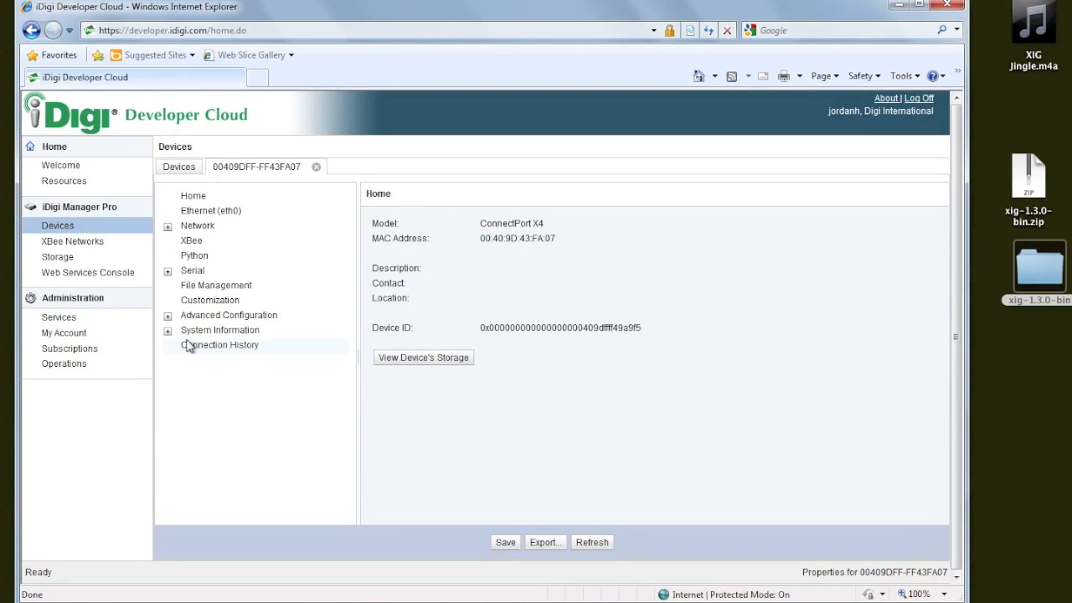
click(167, 330)
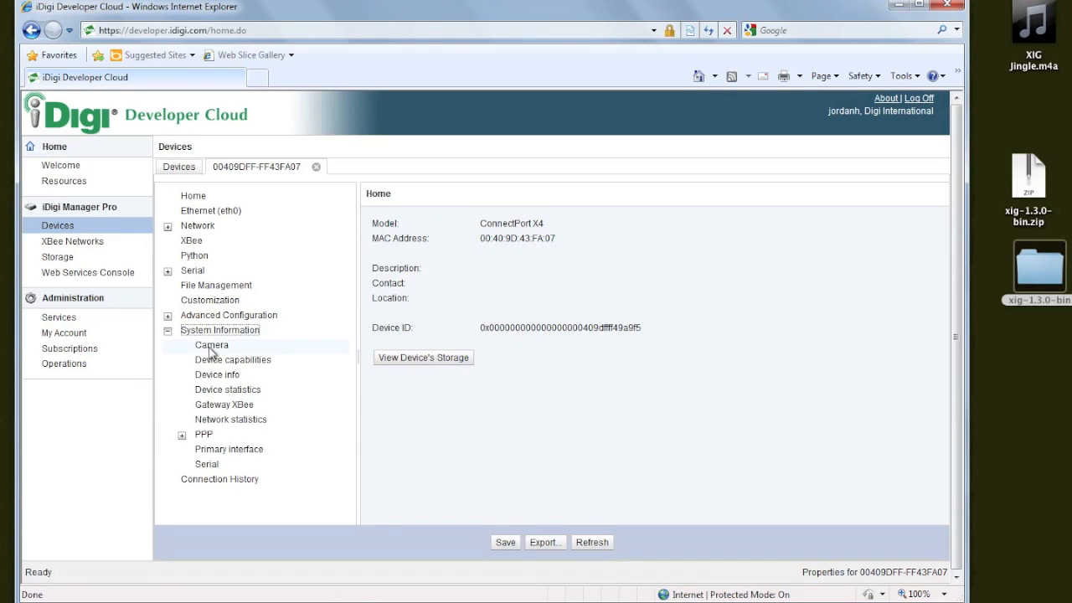
click(216, 374)
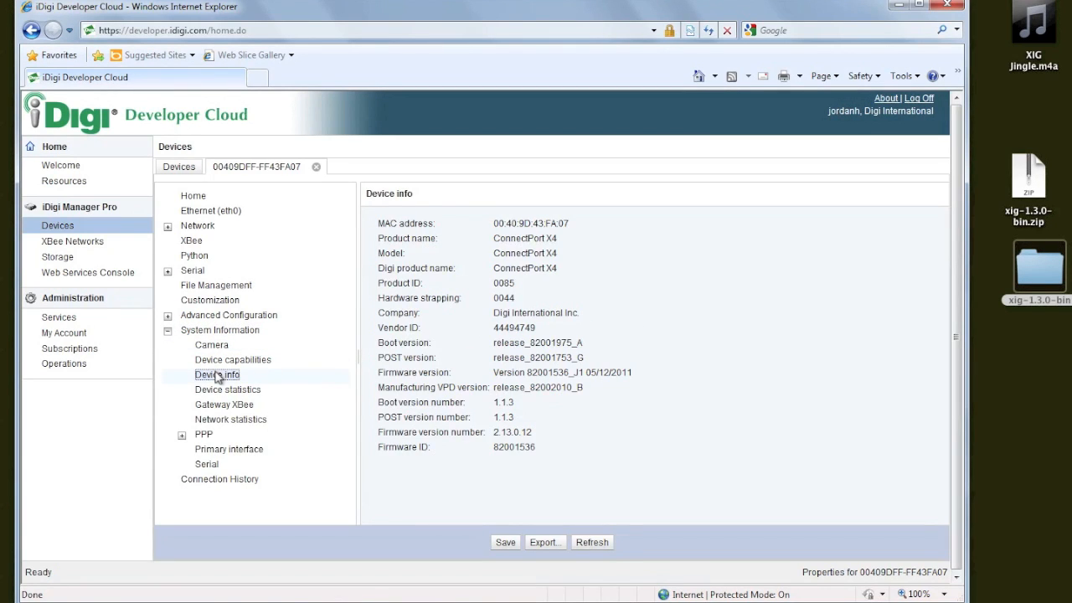
click(194, 255)
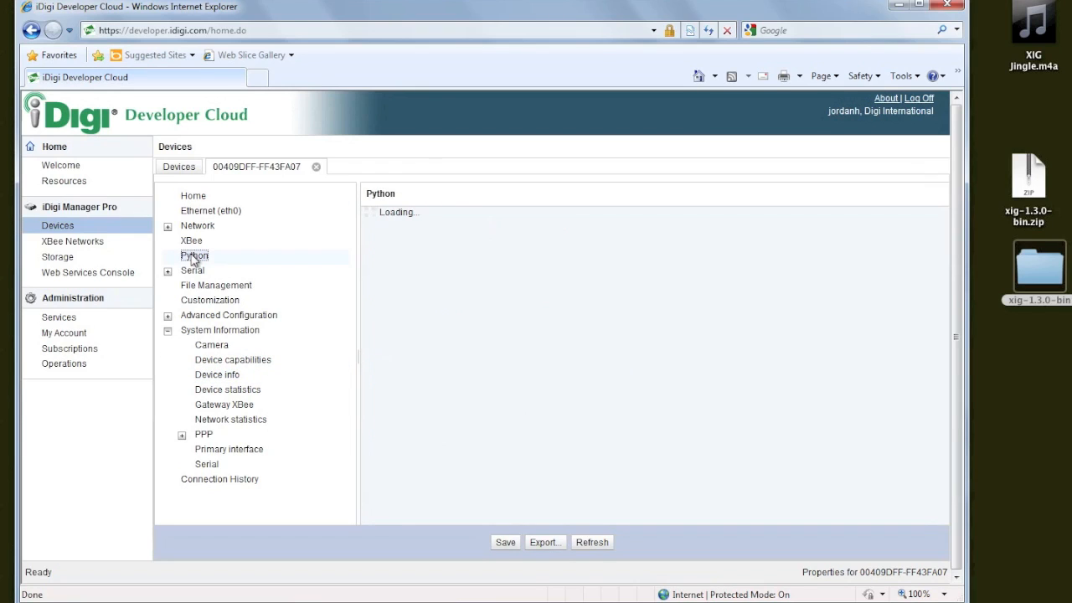
Queue xig.py from the extracted xig-1.3.0-bin folder for upload to the gateway.
click(195, 256)
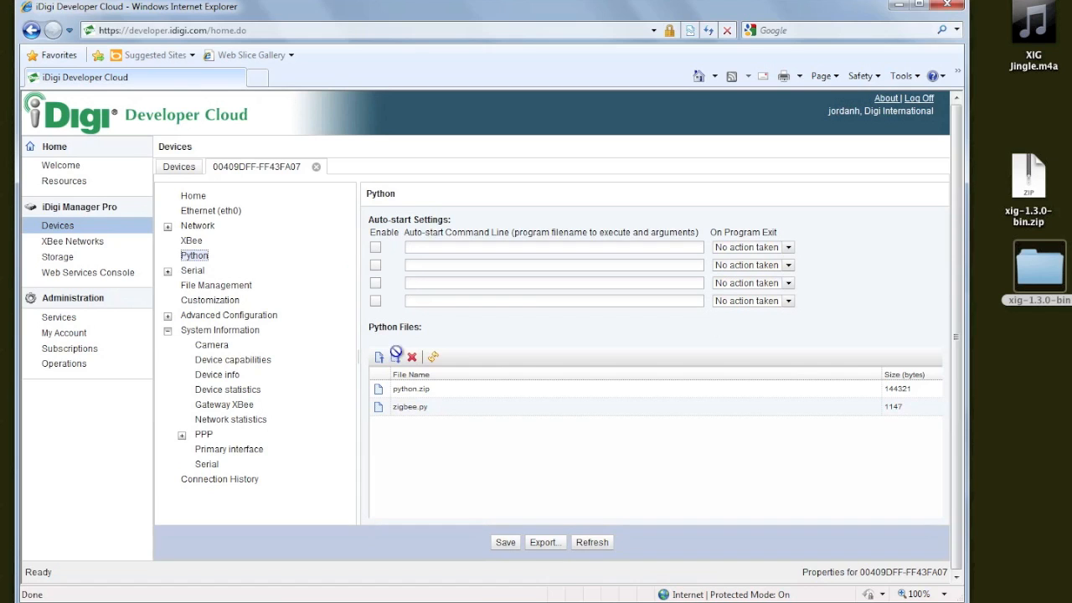
mouse_move(379, 356)
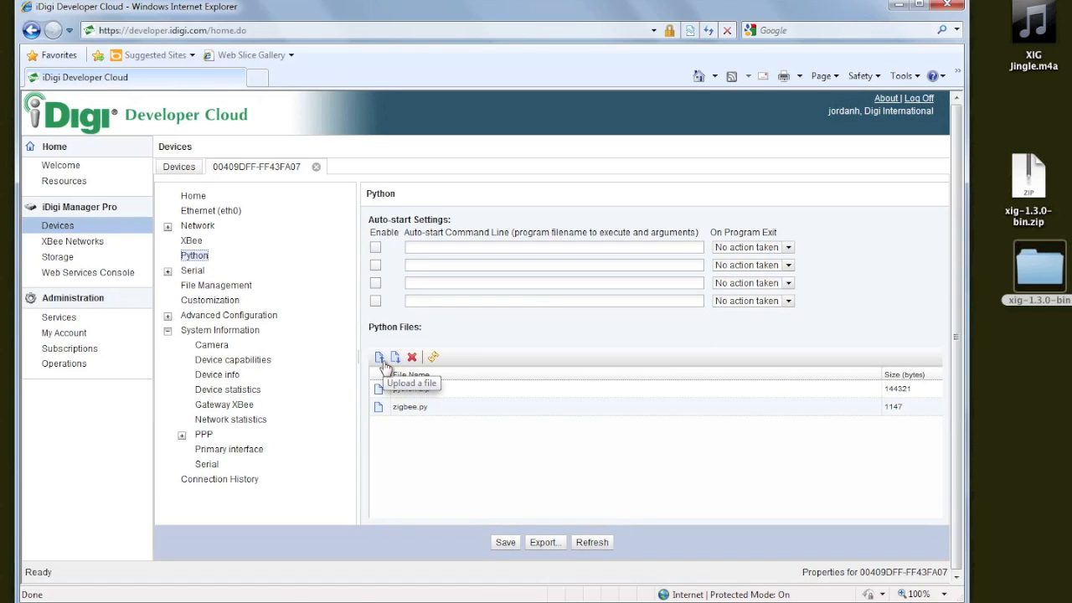
click(380, 357)
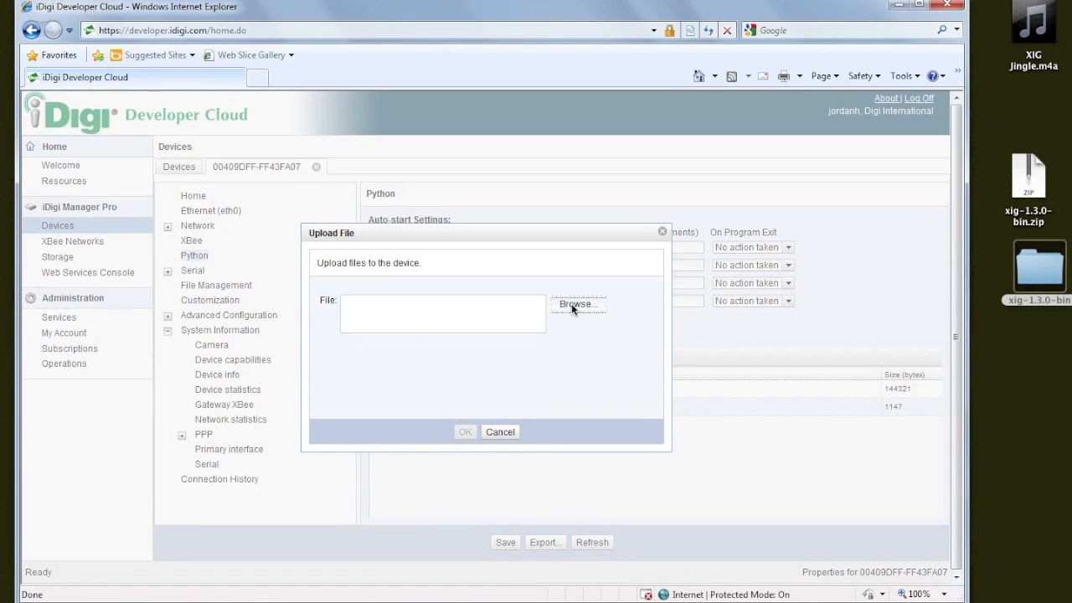
click(577, 303)
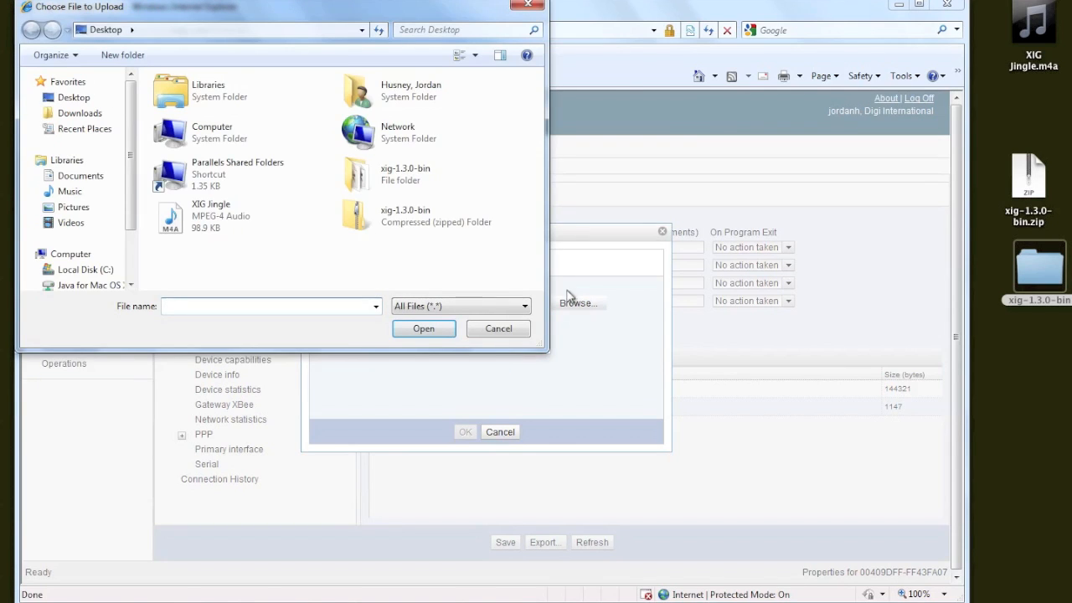
double_click(406, 173)
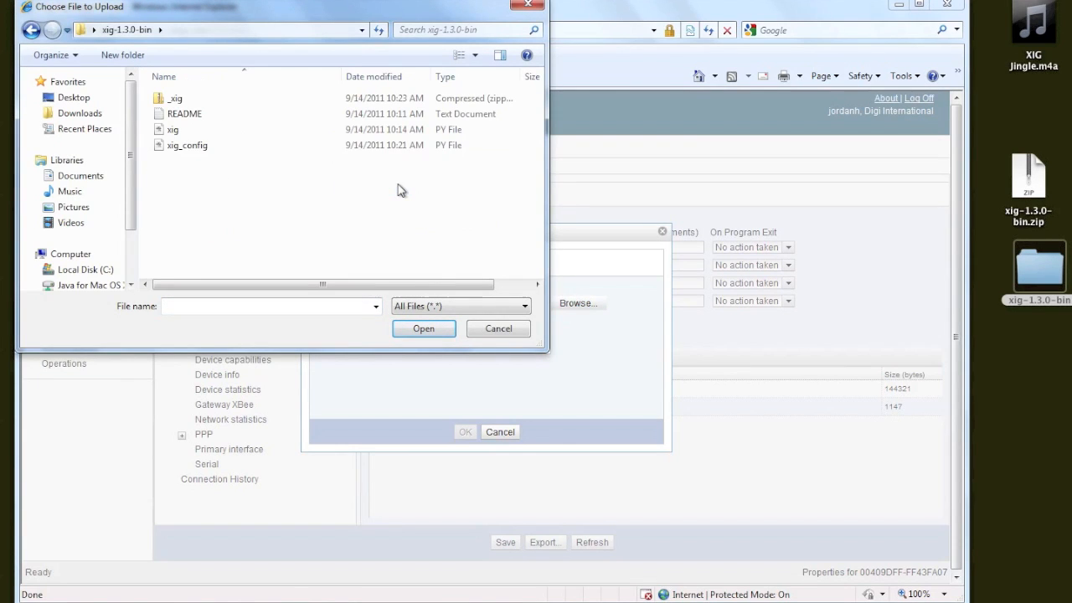
mouse_move(173, 129)
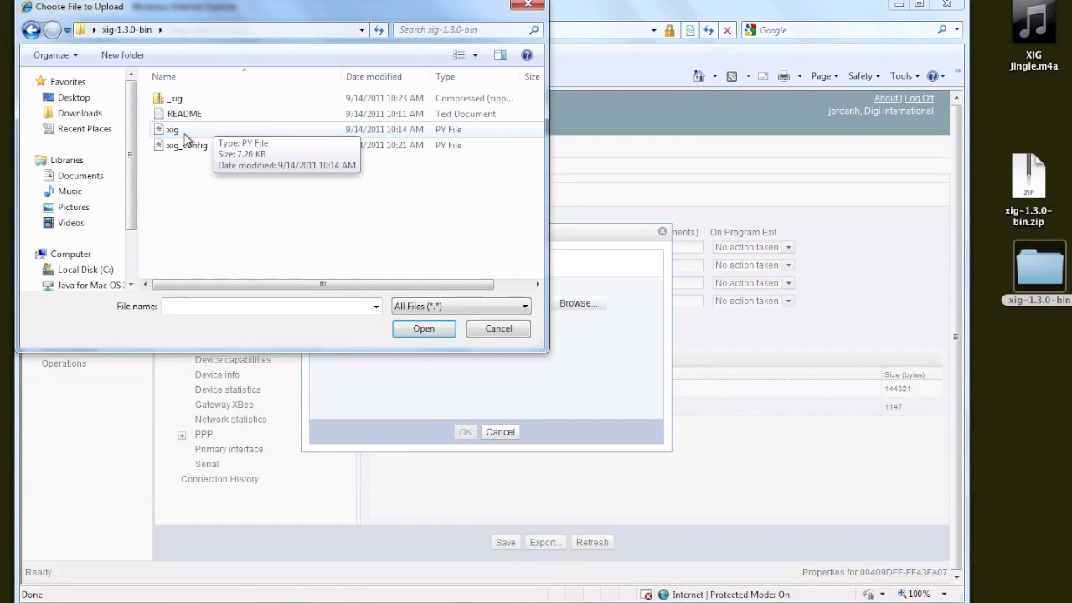
click(497, 328)
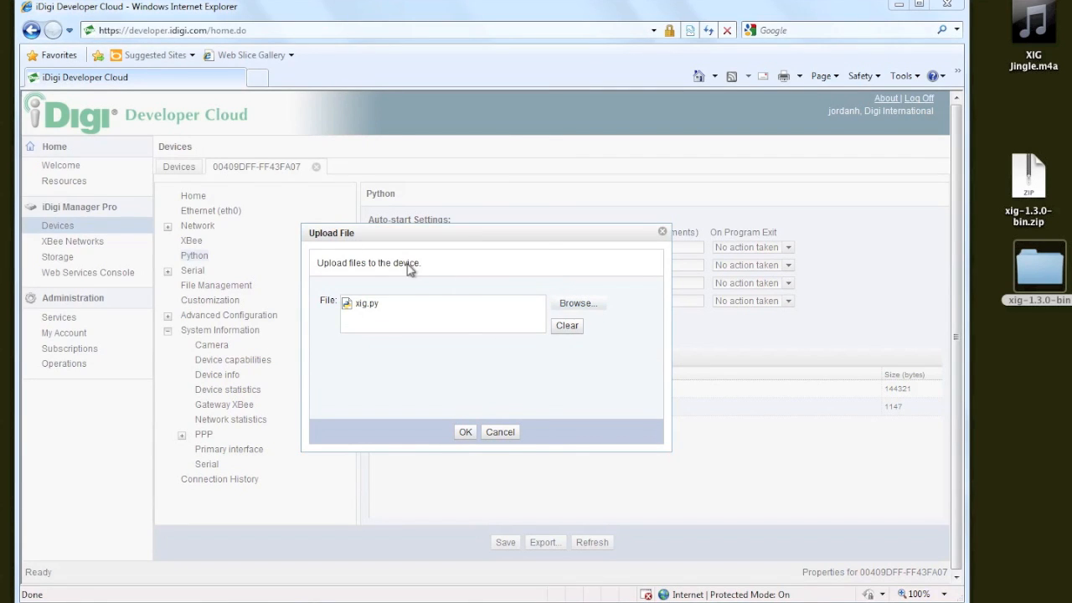
click(577, 303)
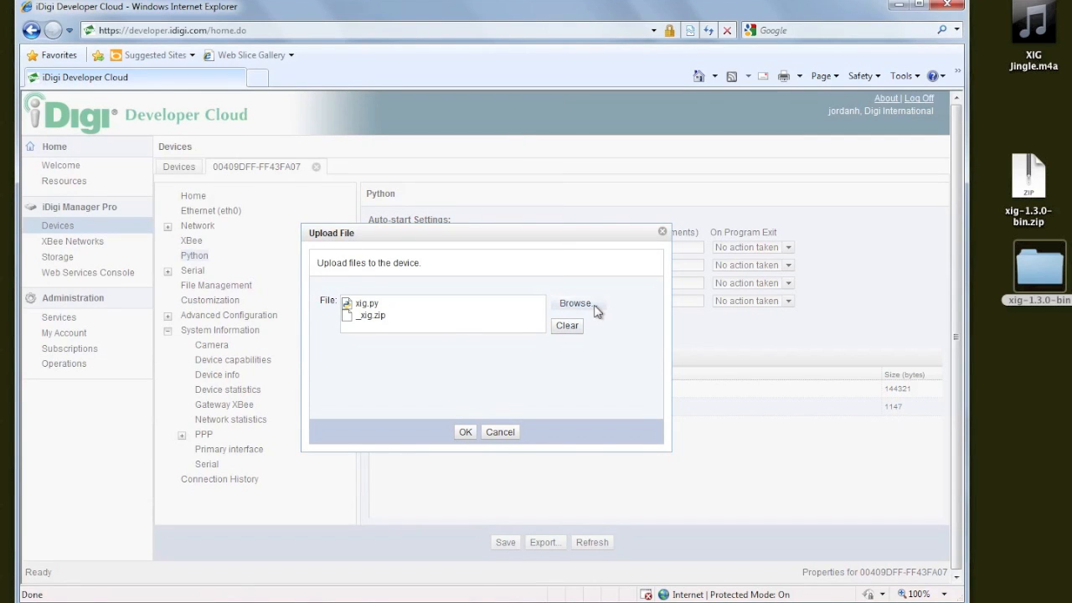
Add xig_config.py to the upload list alongside xig.py and _xig.zip.
click(576, 303)
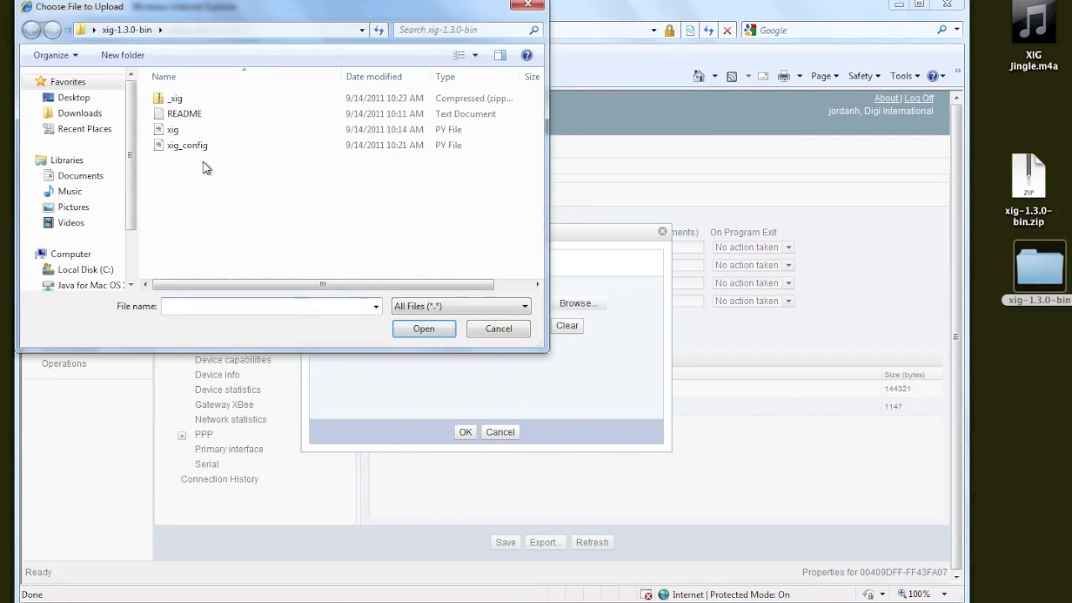
click(423, 328)
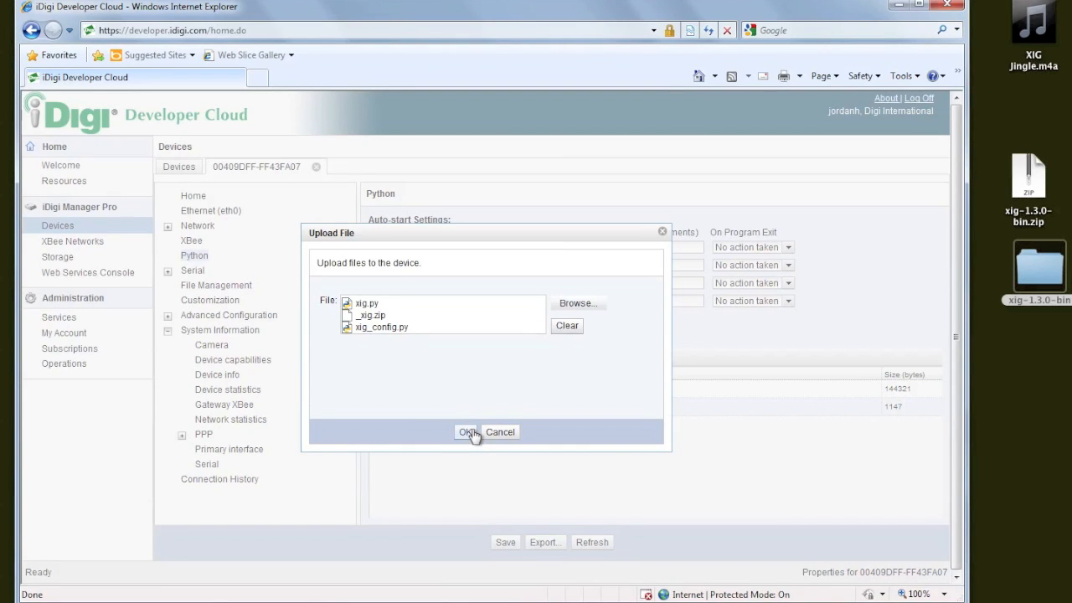
Upload the three XIG files to the X4, letting the transfer run in the background.
click(468, 431)
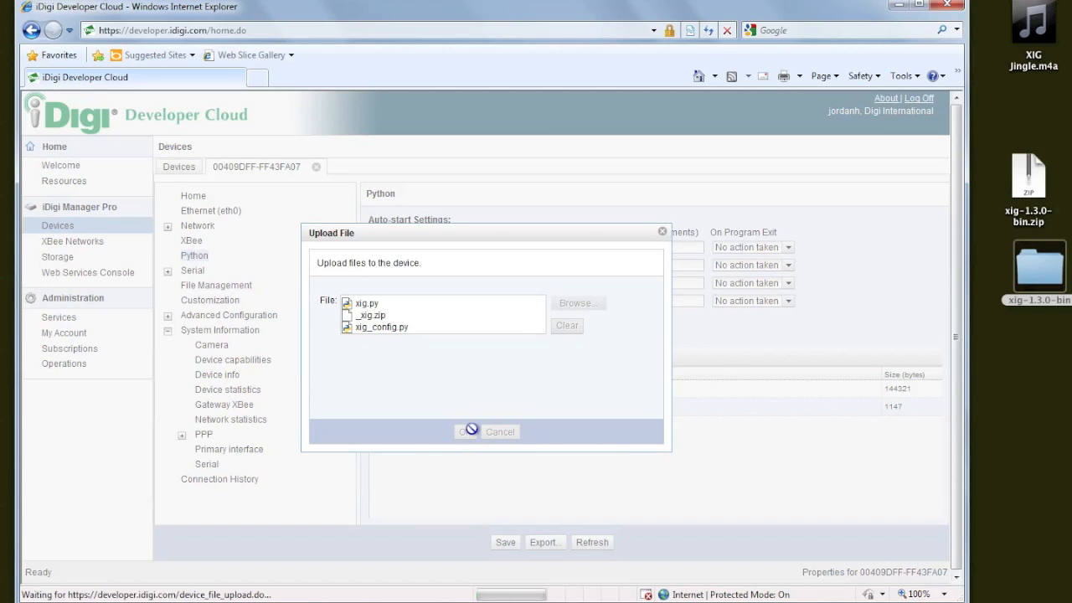
click(467, 432)
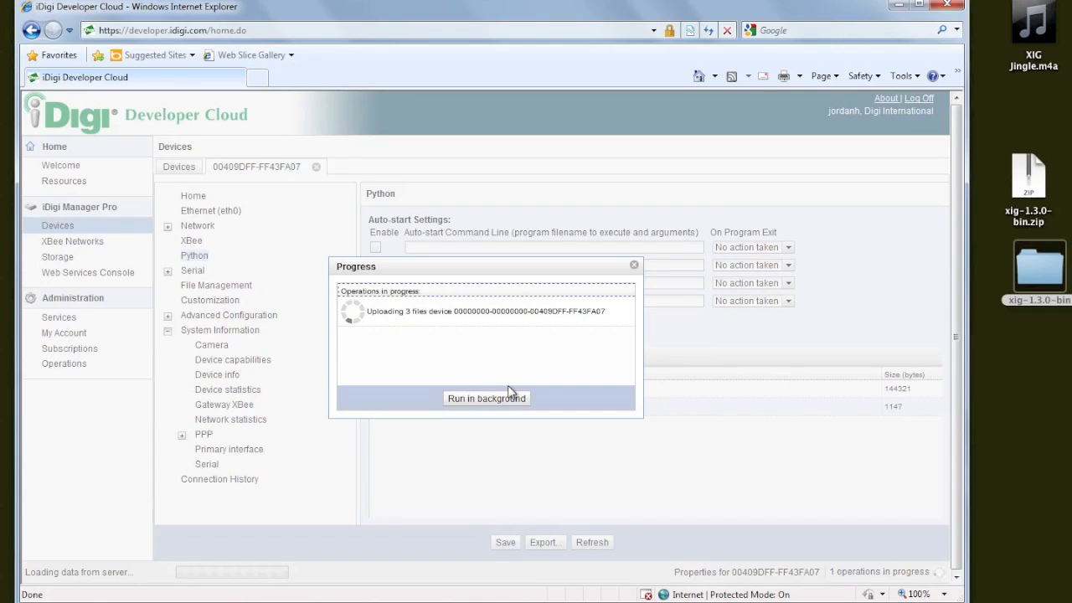
mouse_move(481, 370)
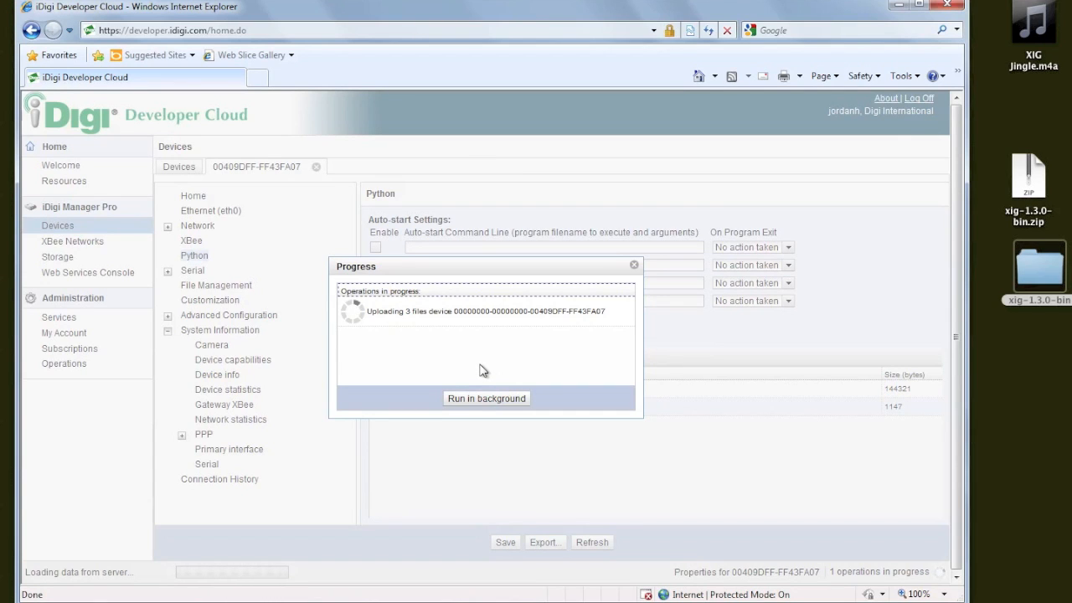
click(485, 398)
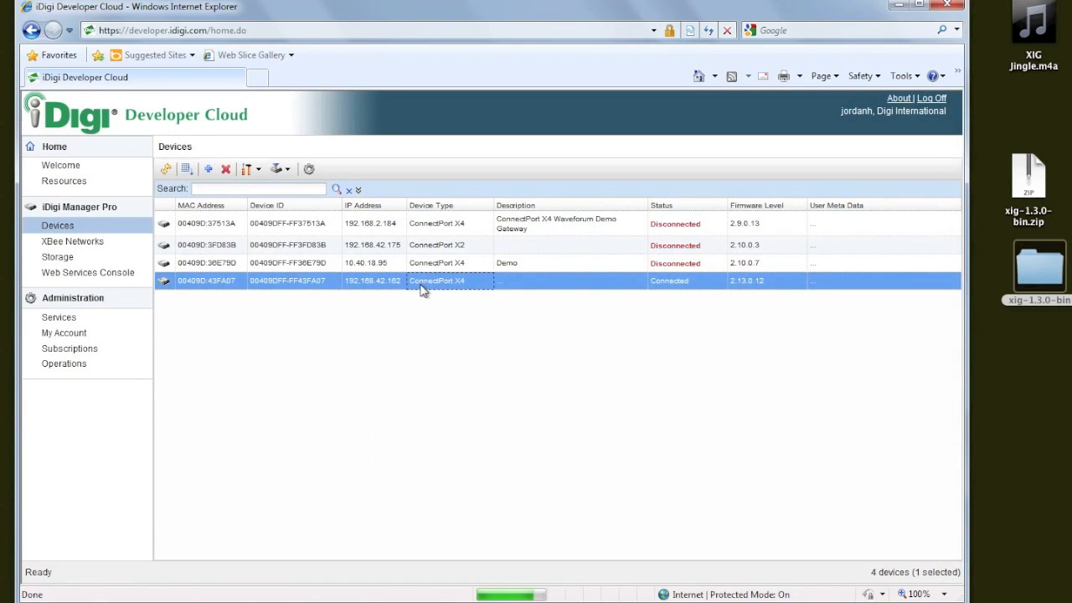
Enable xig.py as the X4's first auto-start Python command and save it.
double_click(435, 280)
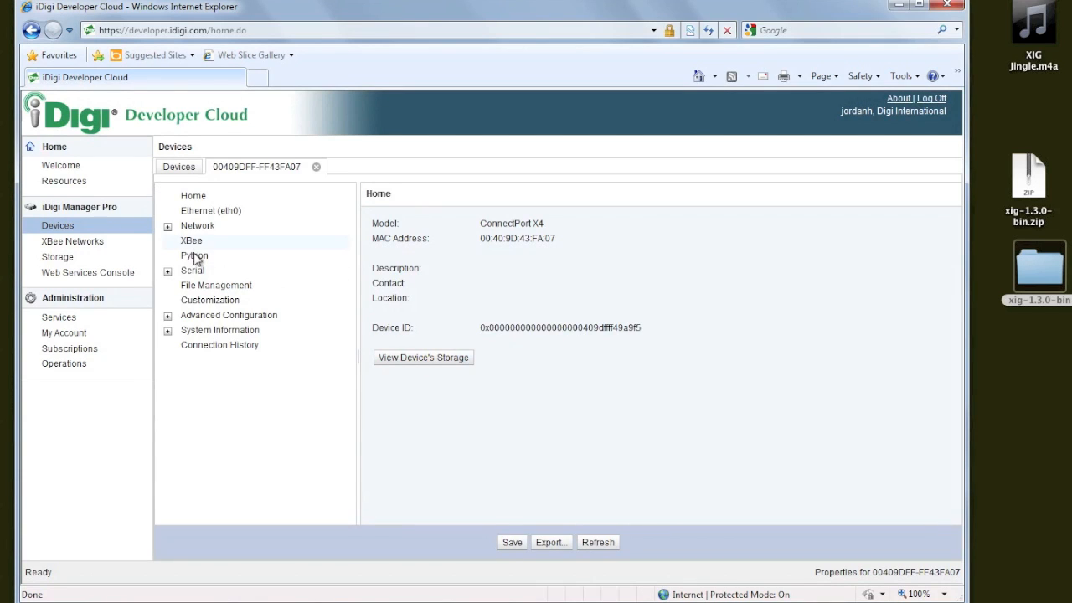
click(194, 255)
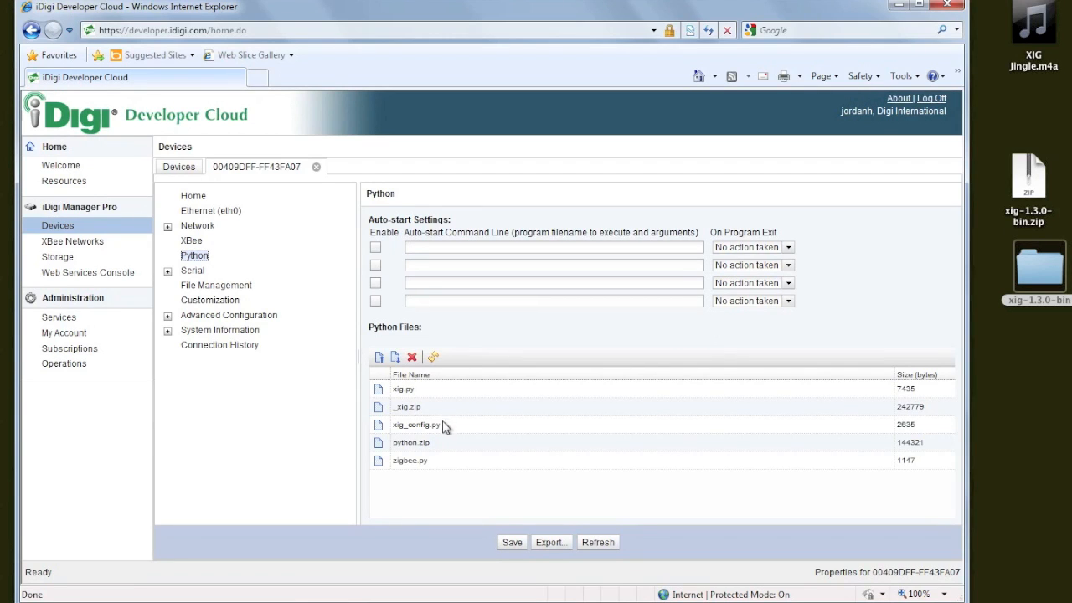
click(376, 247)
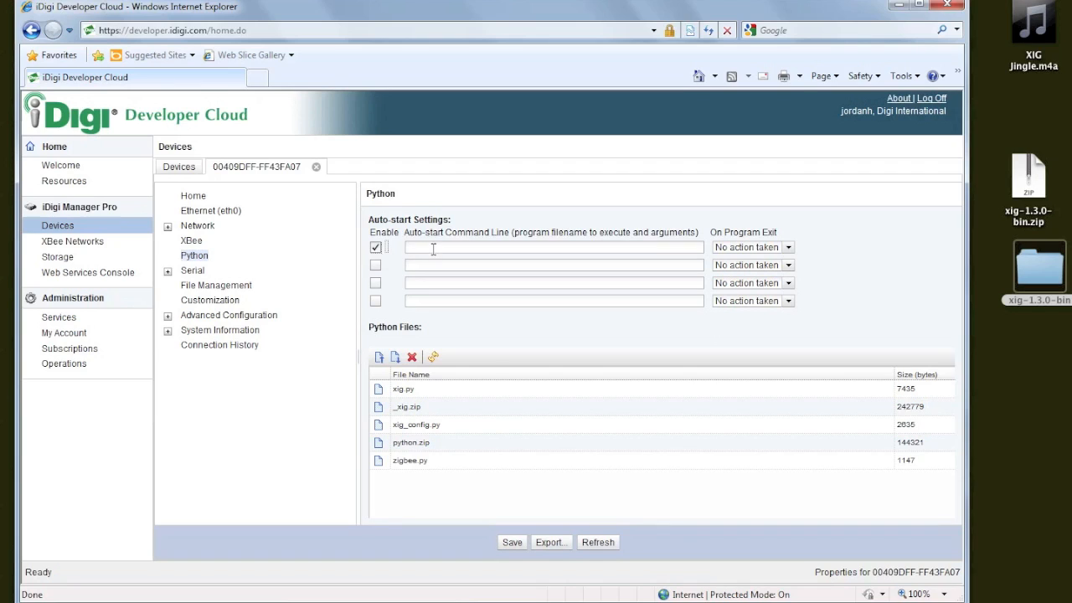
text(xig.py)
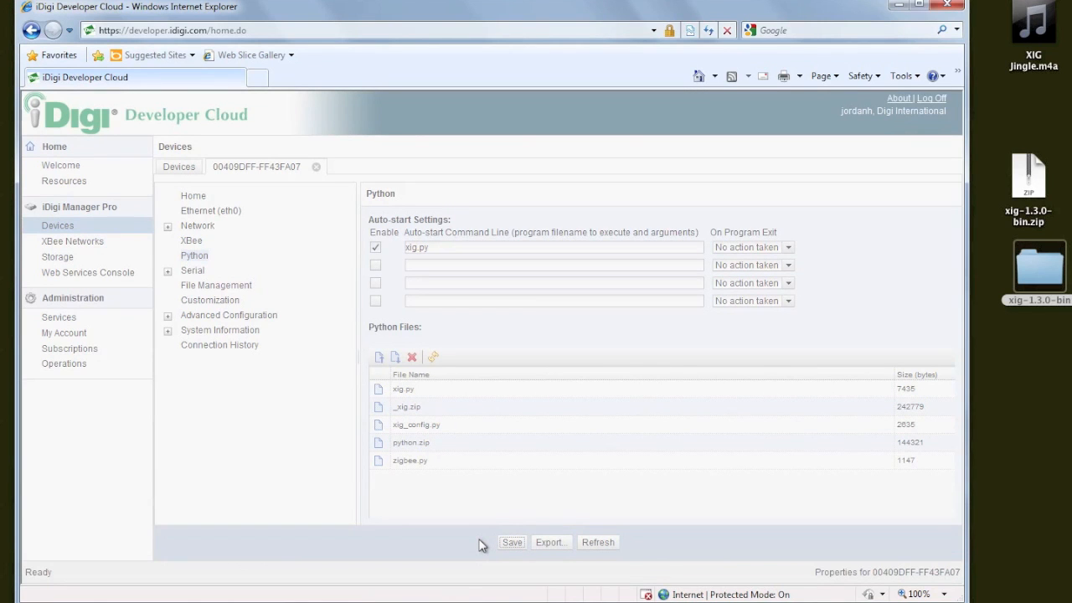
click(512, 542)
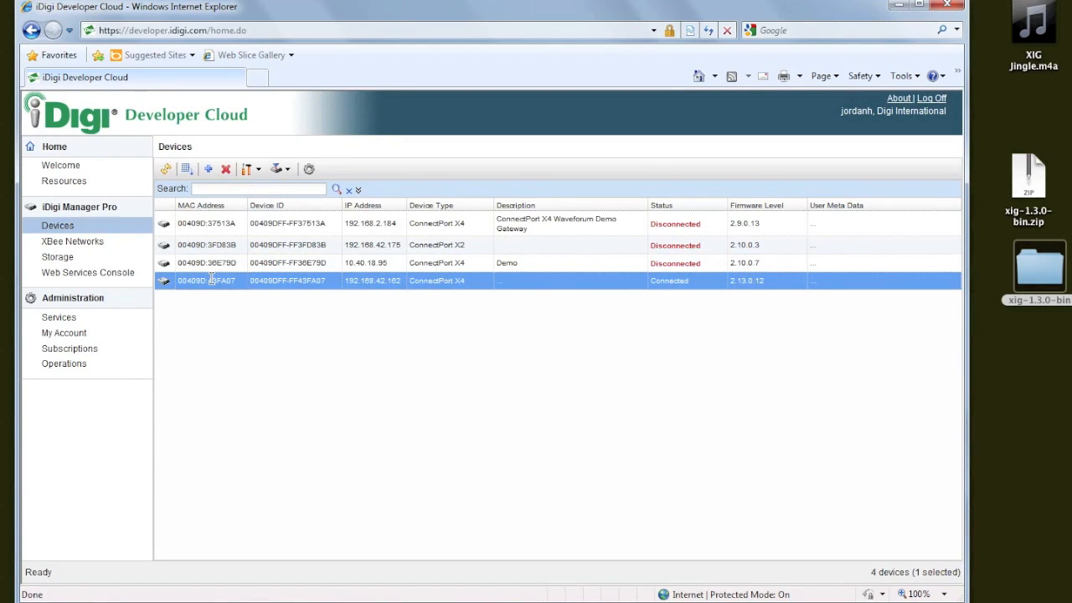
Reboot the connected X4 via Administration > Reboot and confirm.
right_click(213, 280)
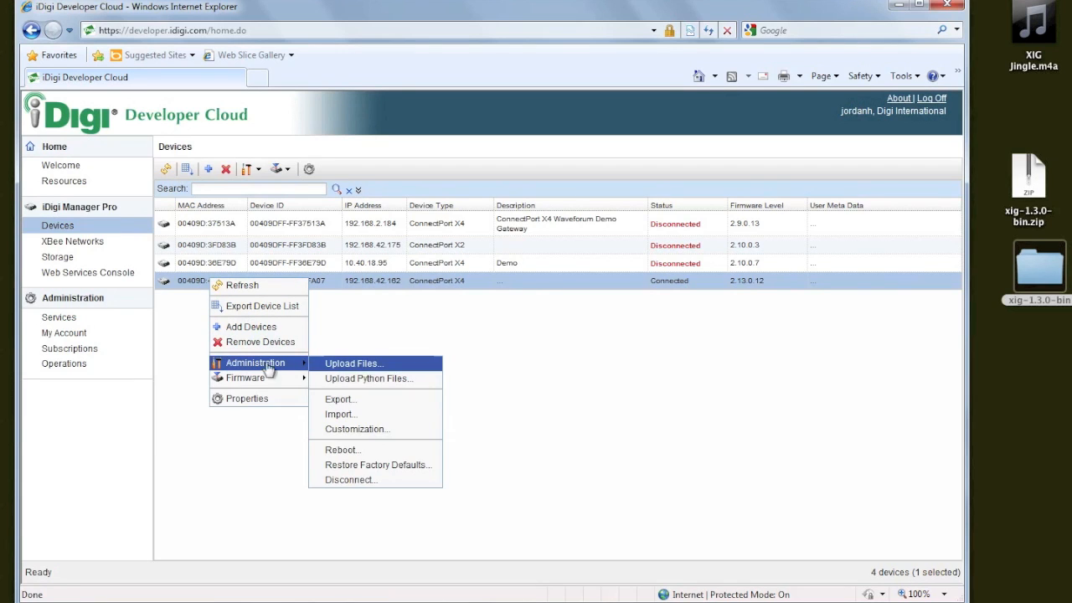
click(341, 450)
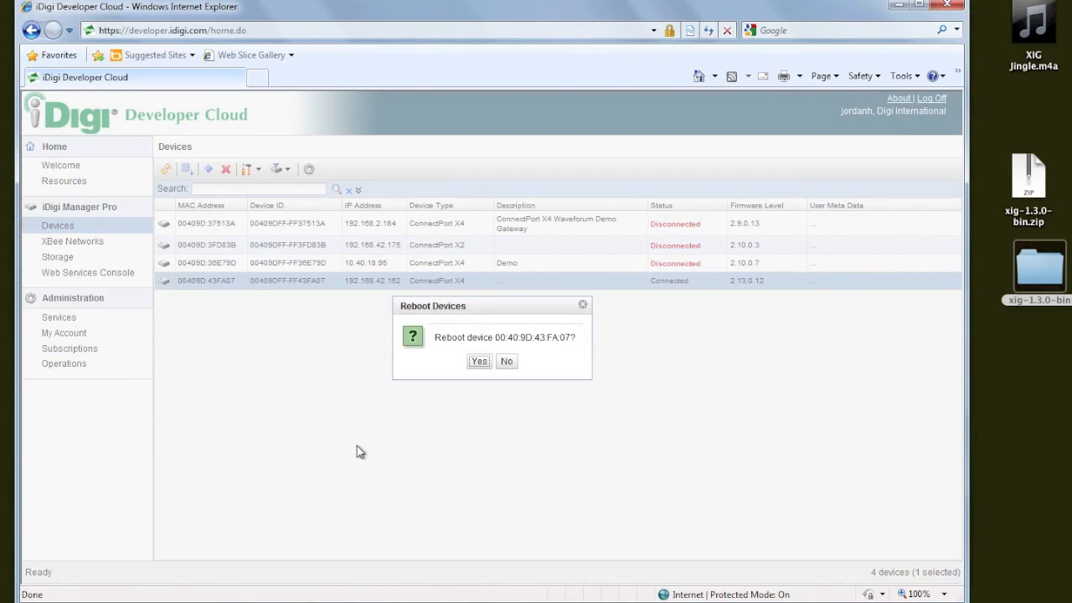
click(478, 361)
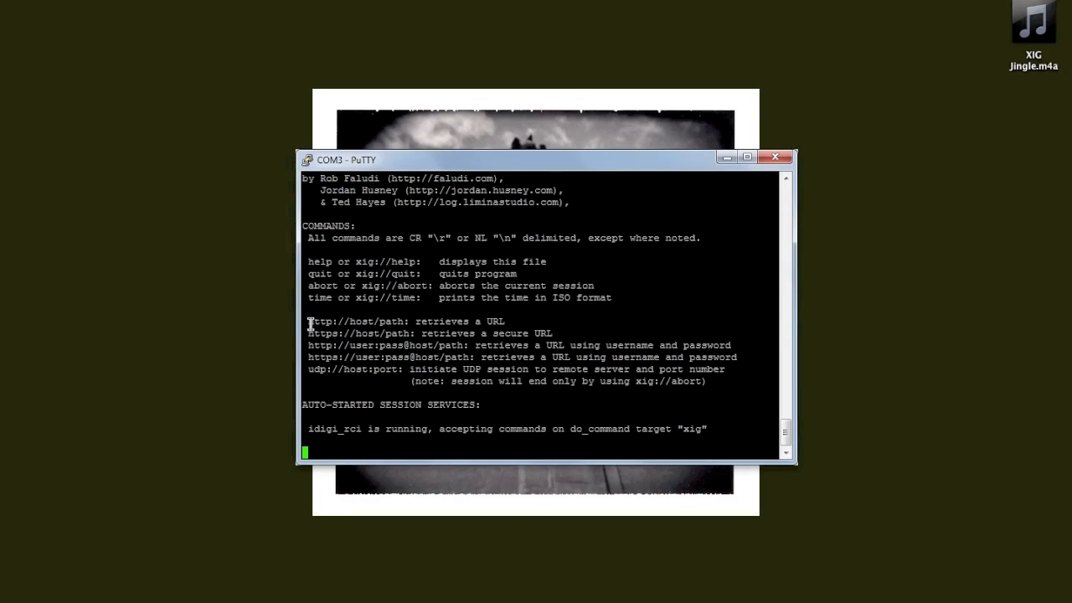
double_click(356, 321)
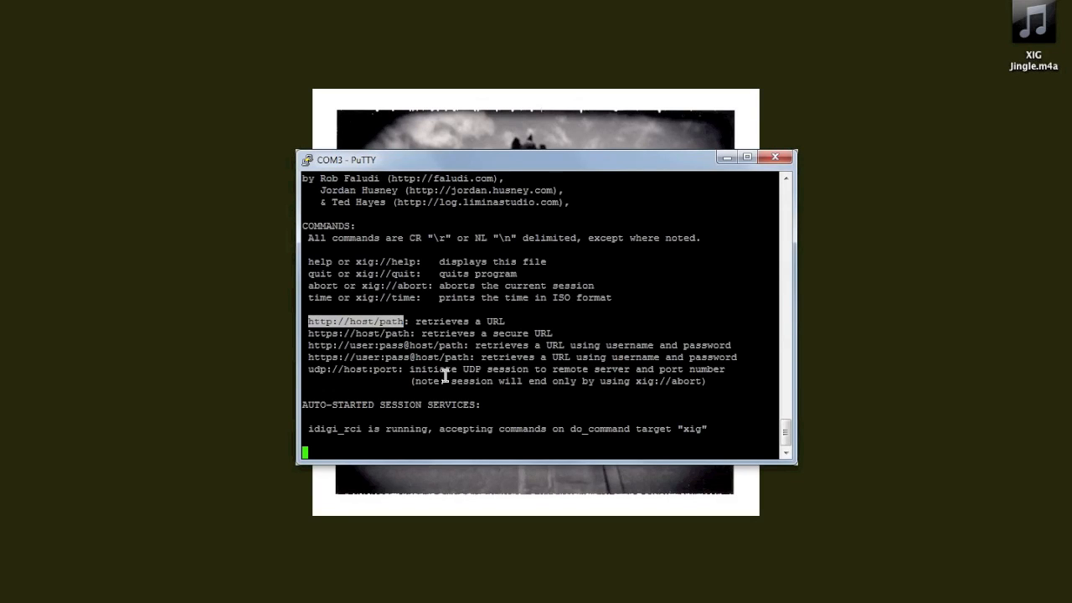
text(http://w)
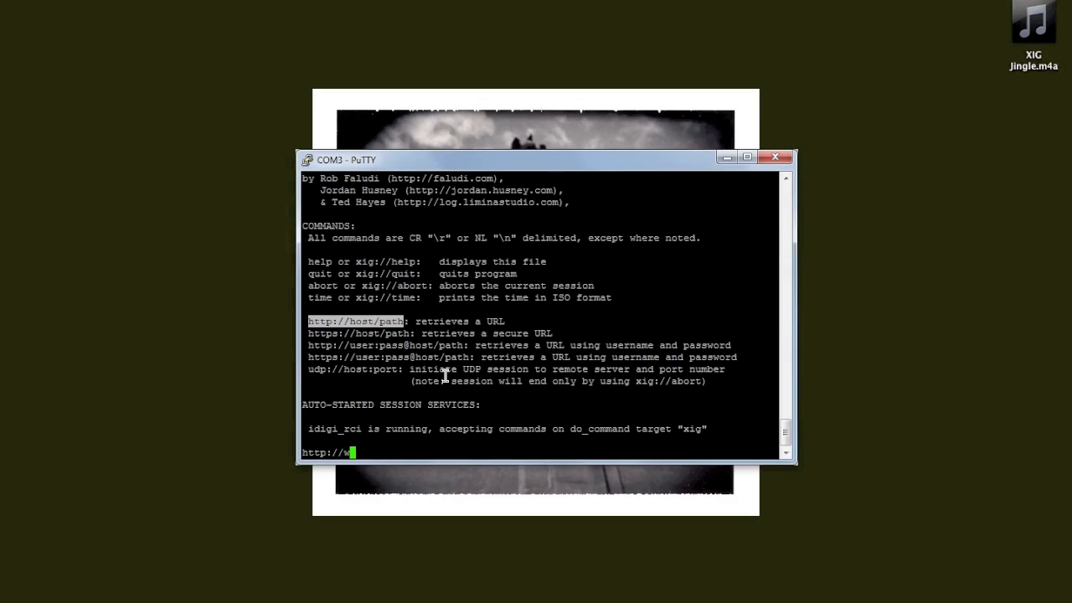
text(ww.faludi.com)
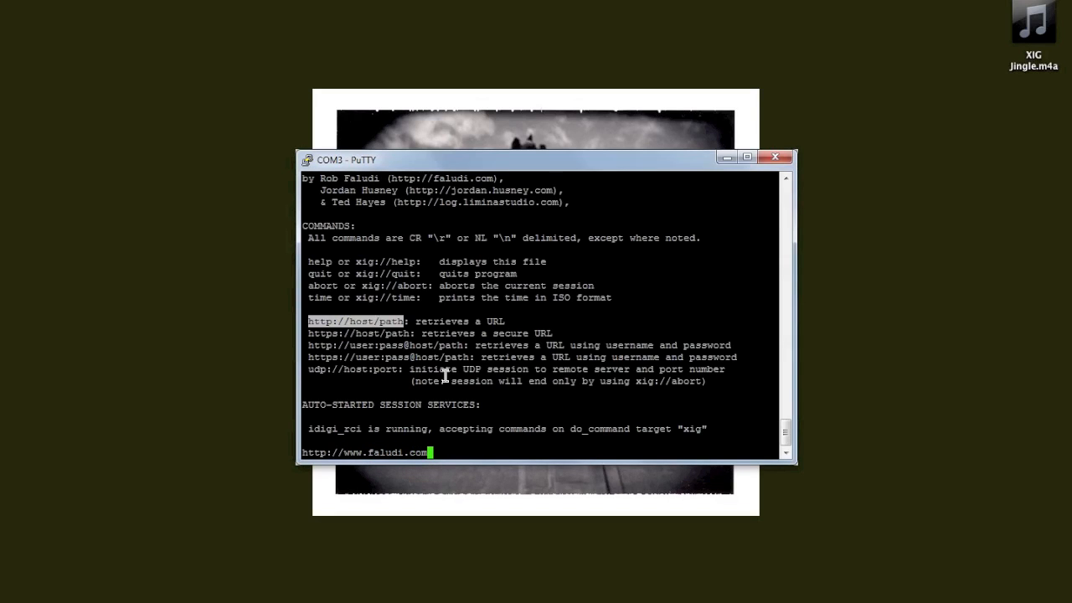
text(/test.html)
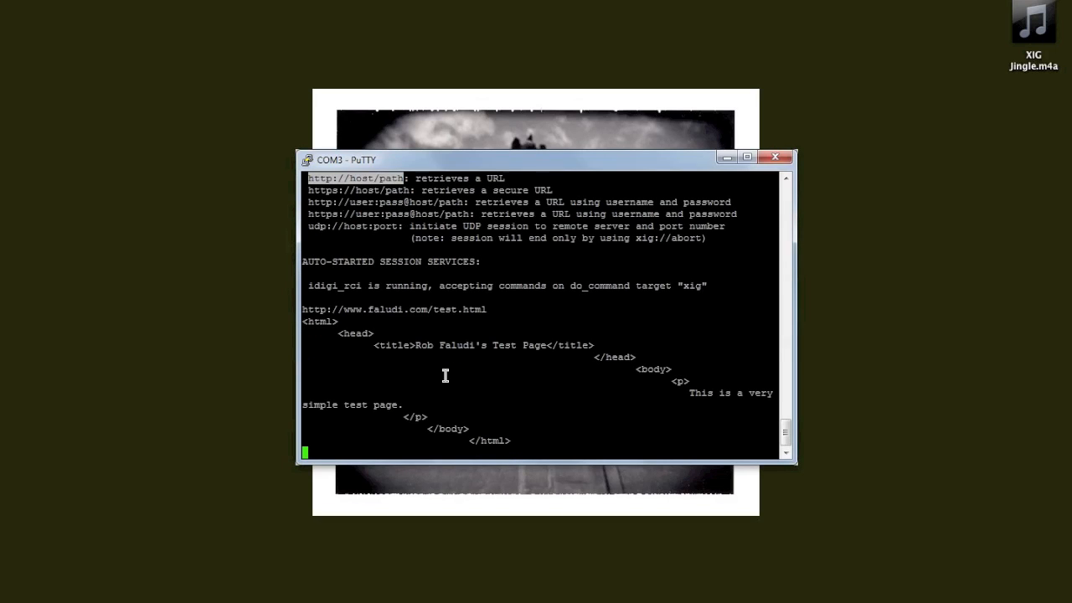
text(help)
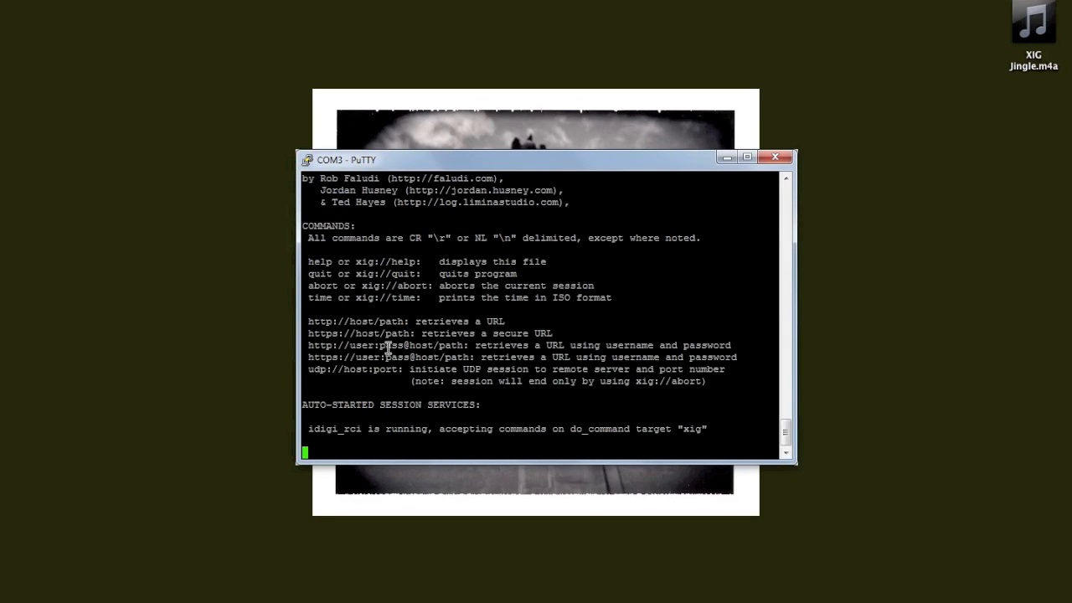
mouse_move(310, 279)
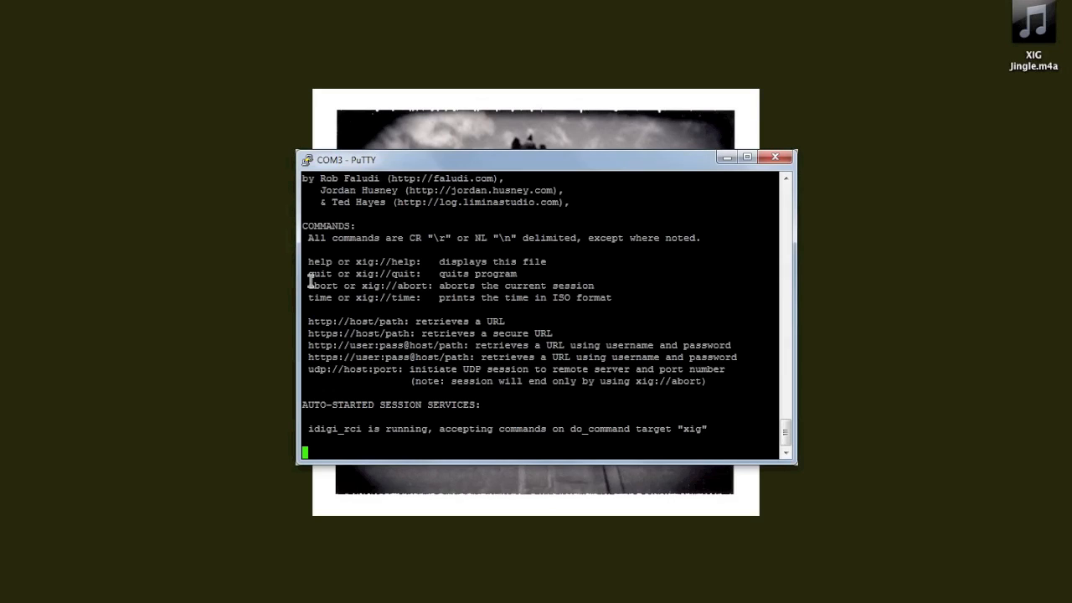
double_click(364, 285)
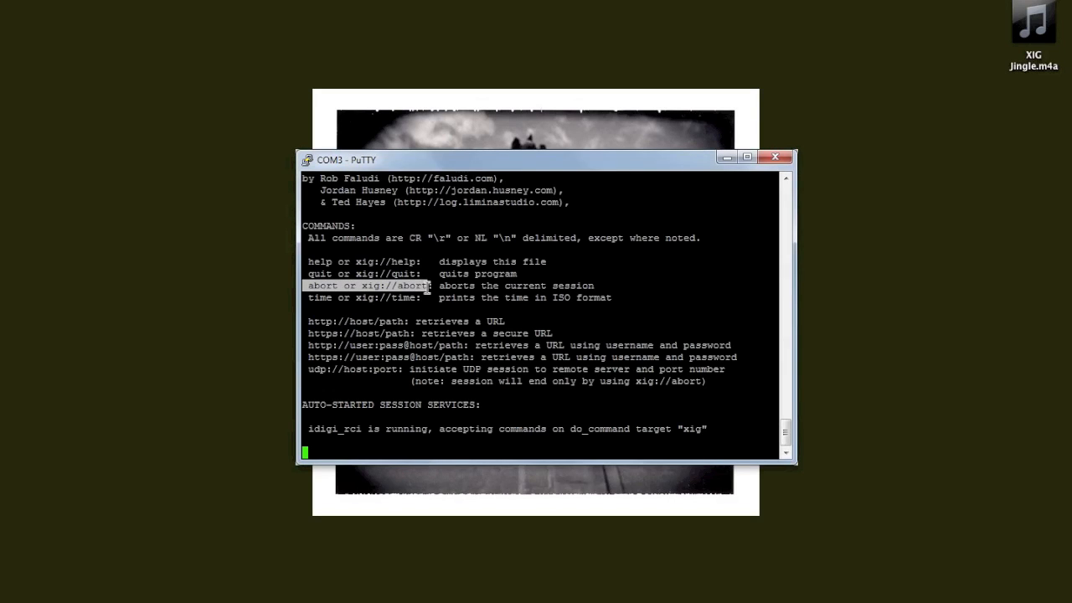
text(http)
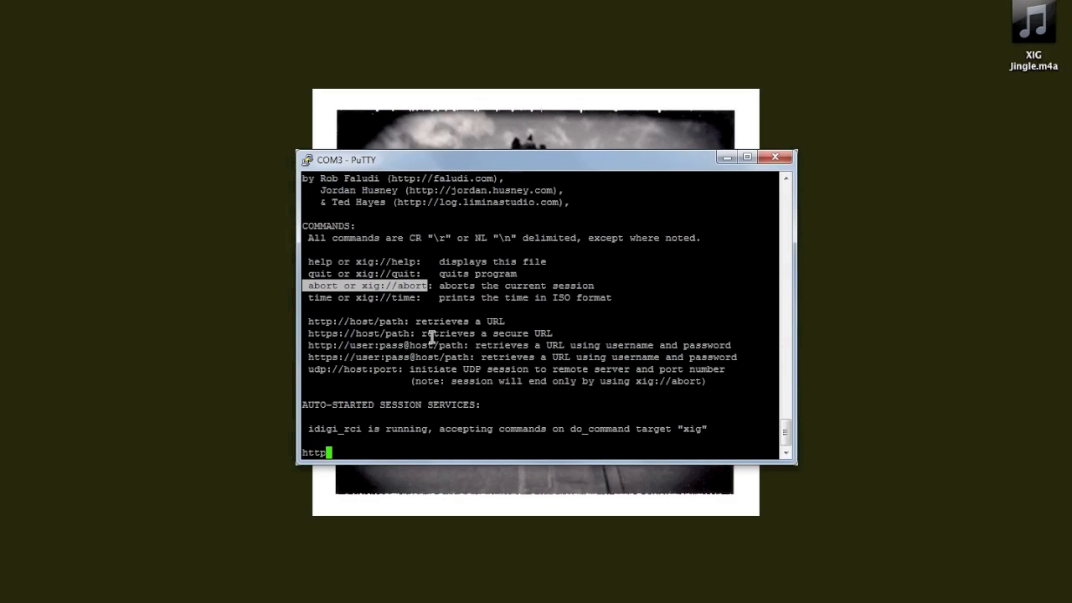
text(://www.y)
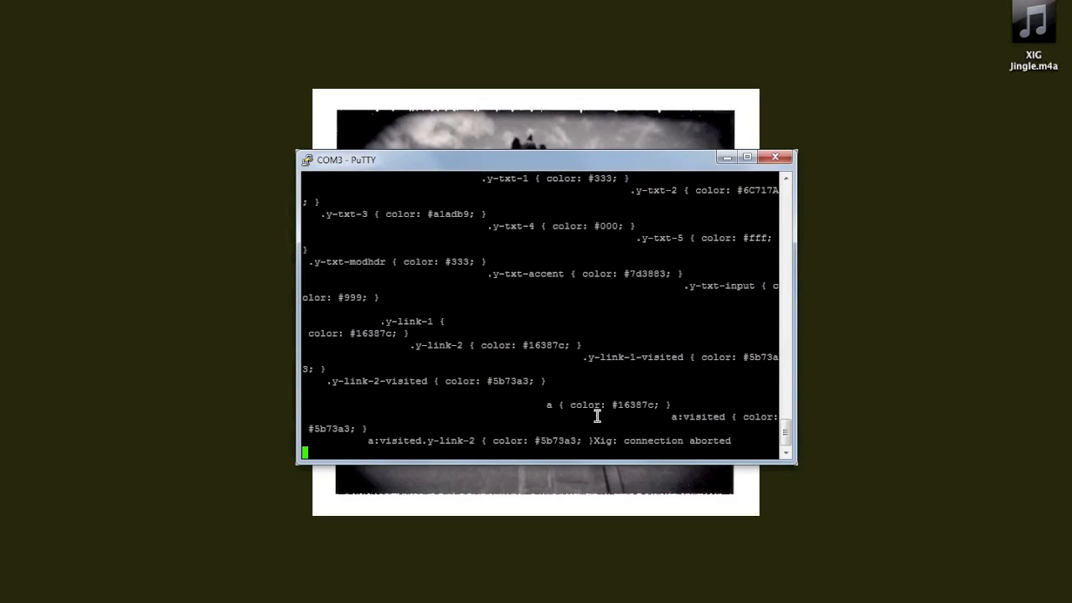
drag(593, 440, 683, 440)
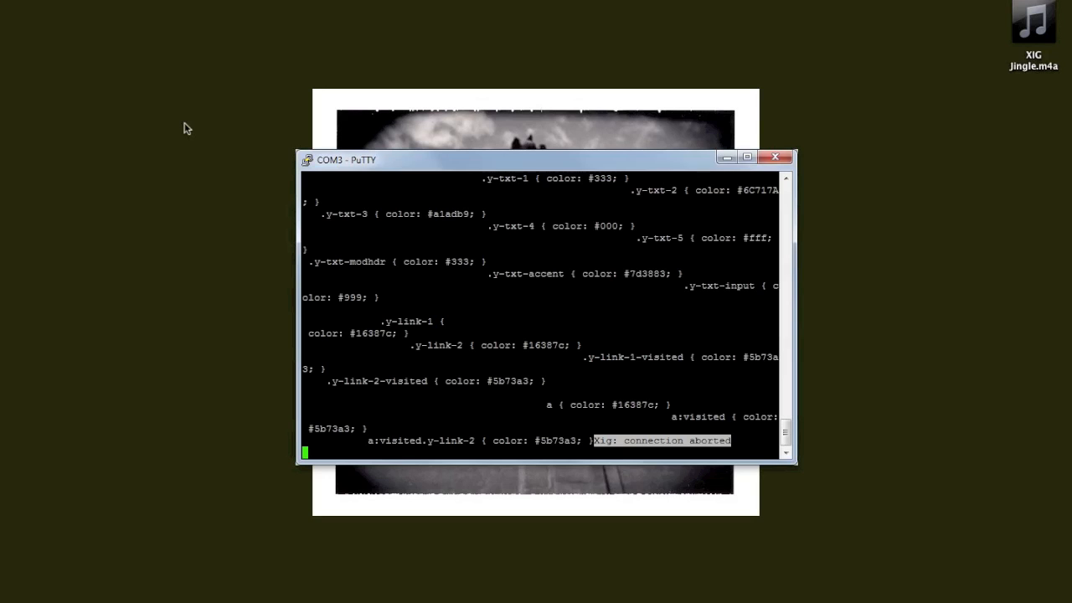
mouse_move(143, 48)
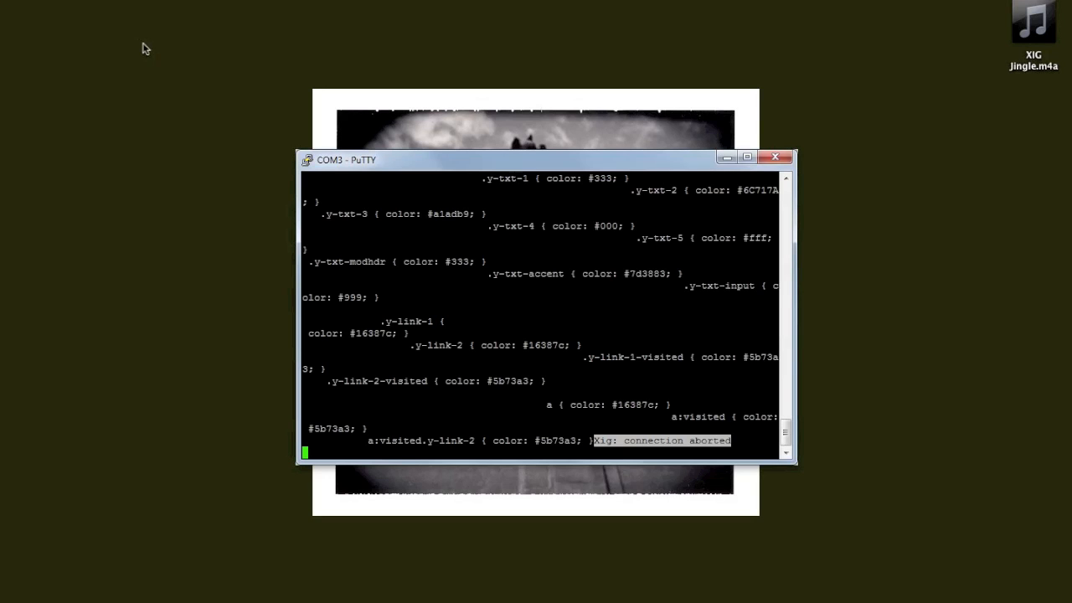